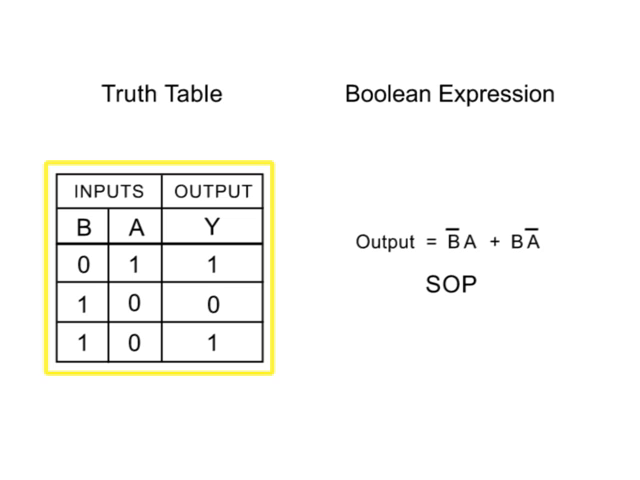
Step: Advance from the two-input SOP example (B̄A + BĀ) to the three-input C, B, A table
left_click(160, 266)
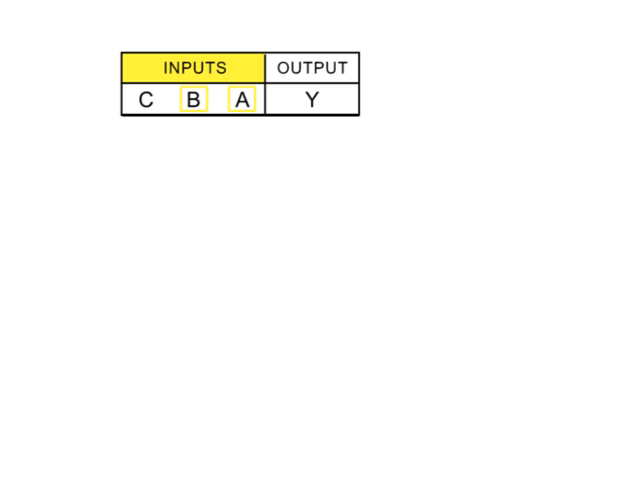
Step: Highlight the OUTPUT heading Y, then reveal the eight truth table rows
left_click(313, 67)
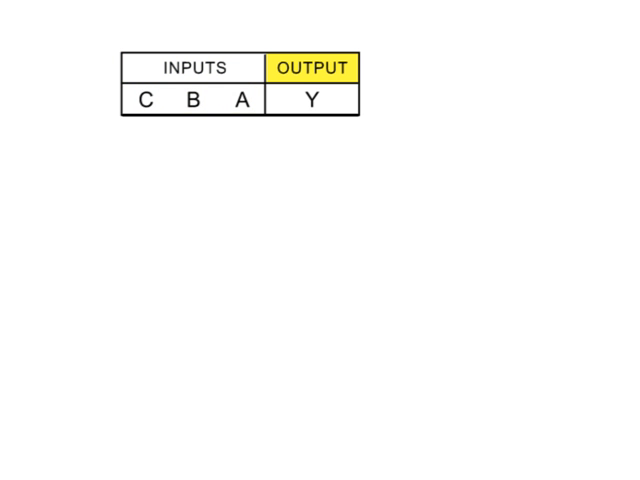
left_click(313, 67)
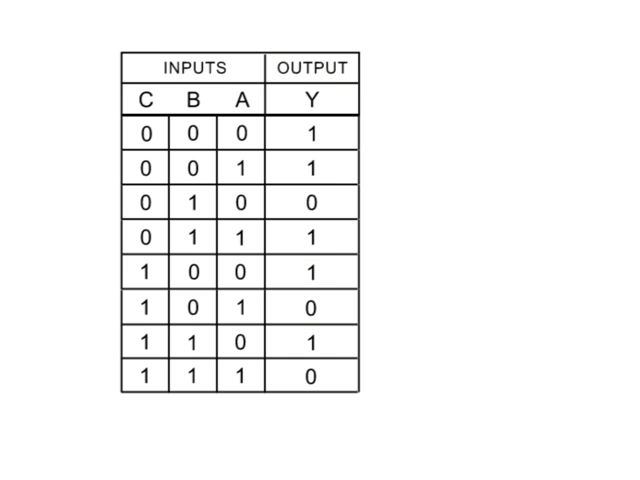
Step: Box the A entry in the first row of the three-input truth table
left_click(241, 131)
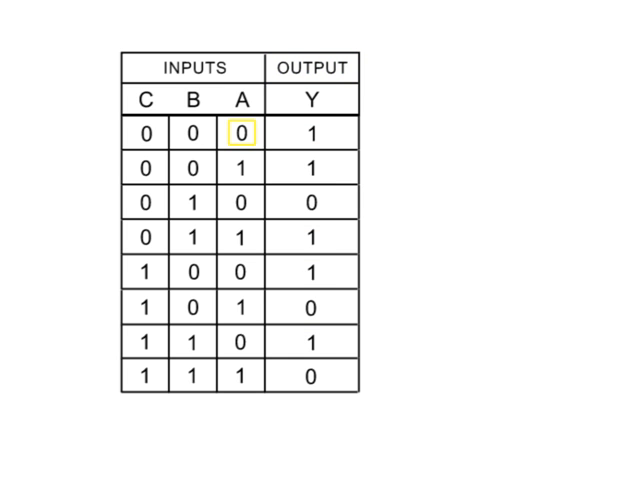